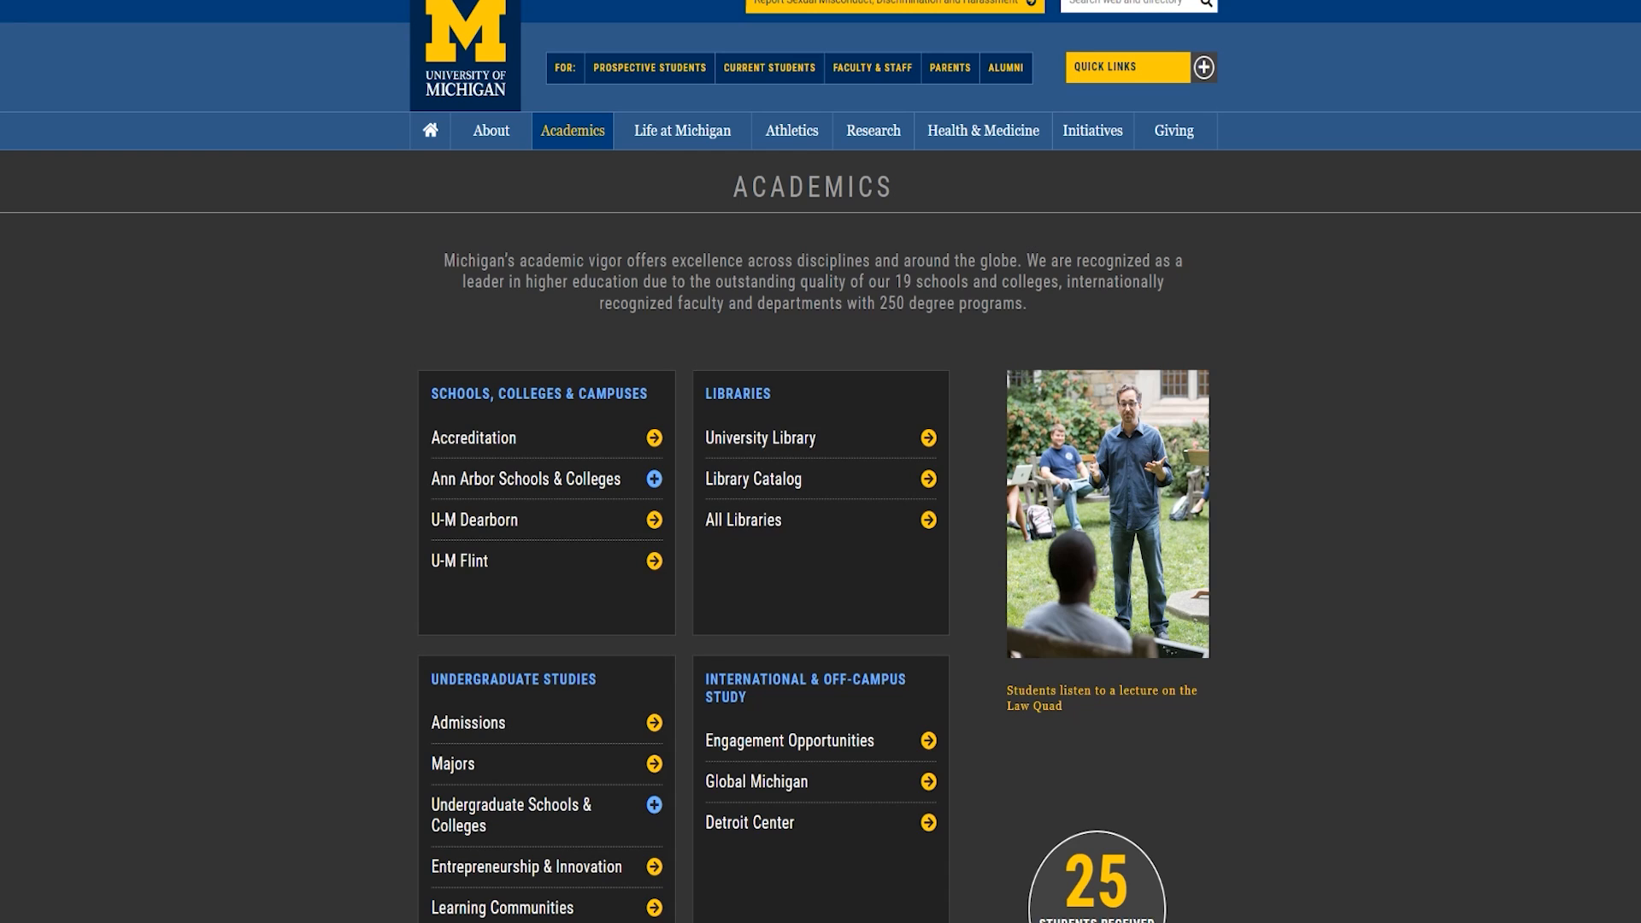
Navigate to the university's About page and browse down its content
click(490, 130)
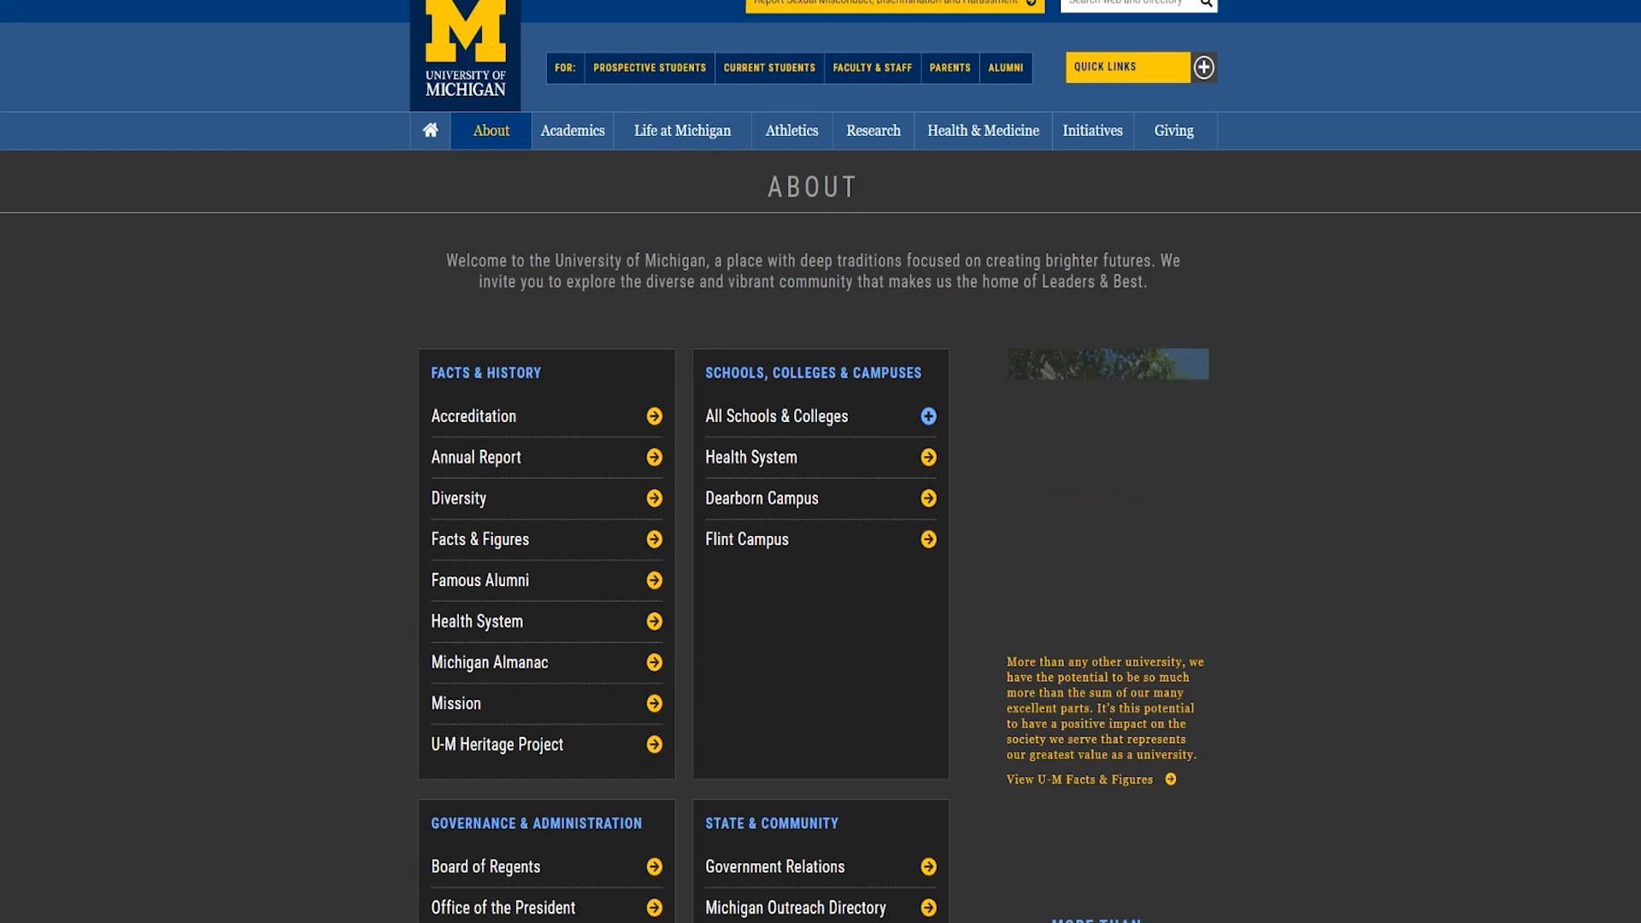
scroll(down, 3)
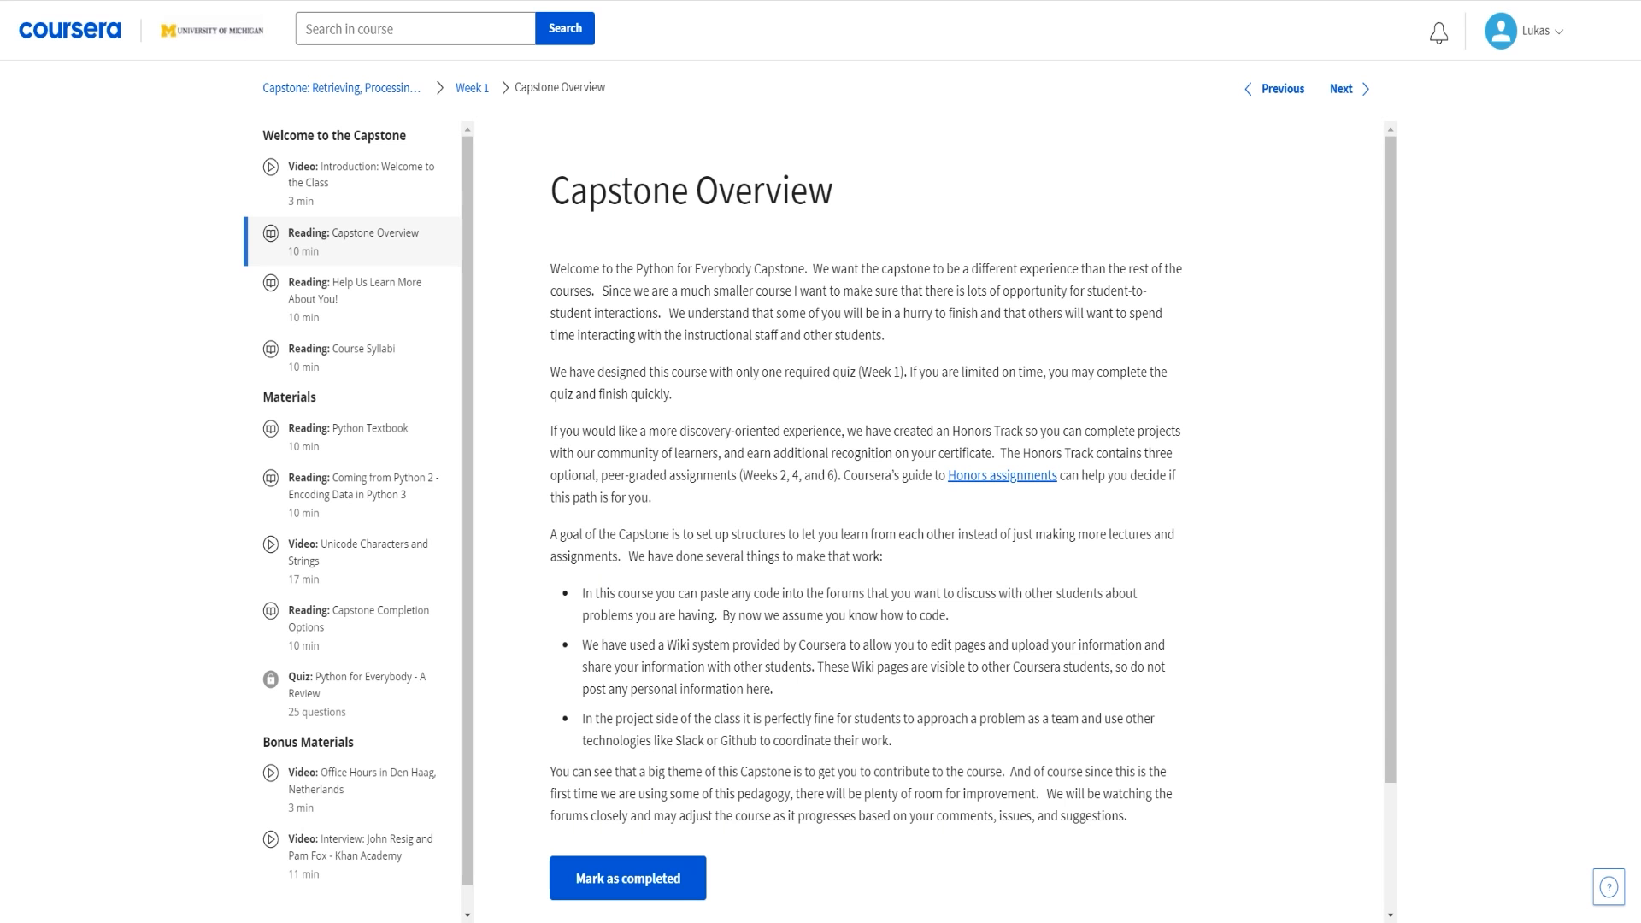
mouse_move(341, 355)
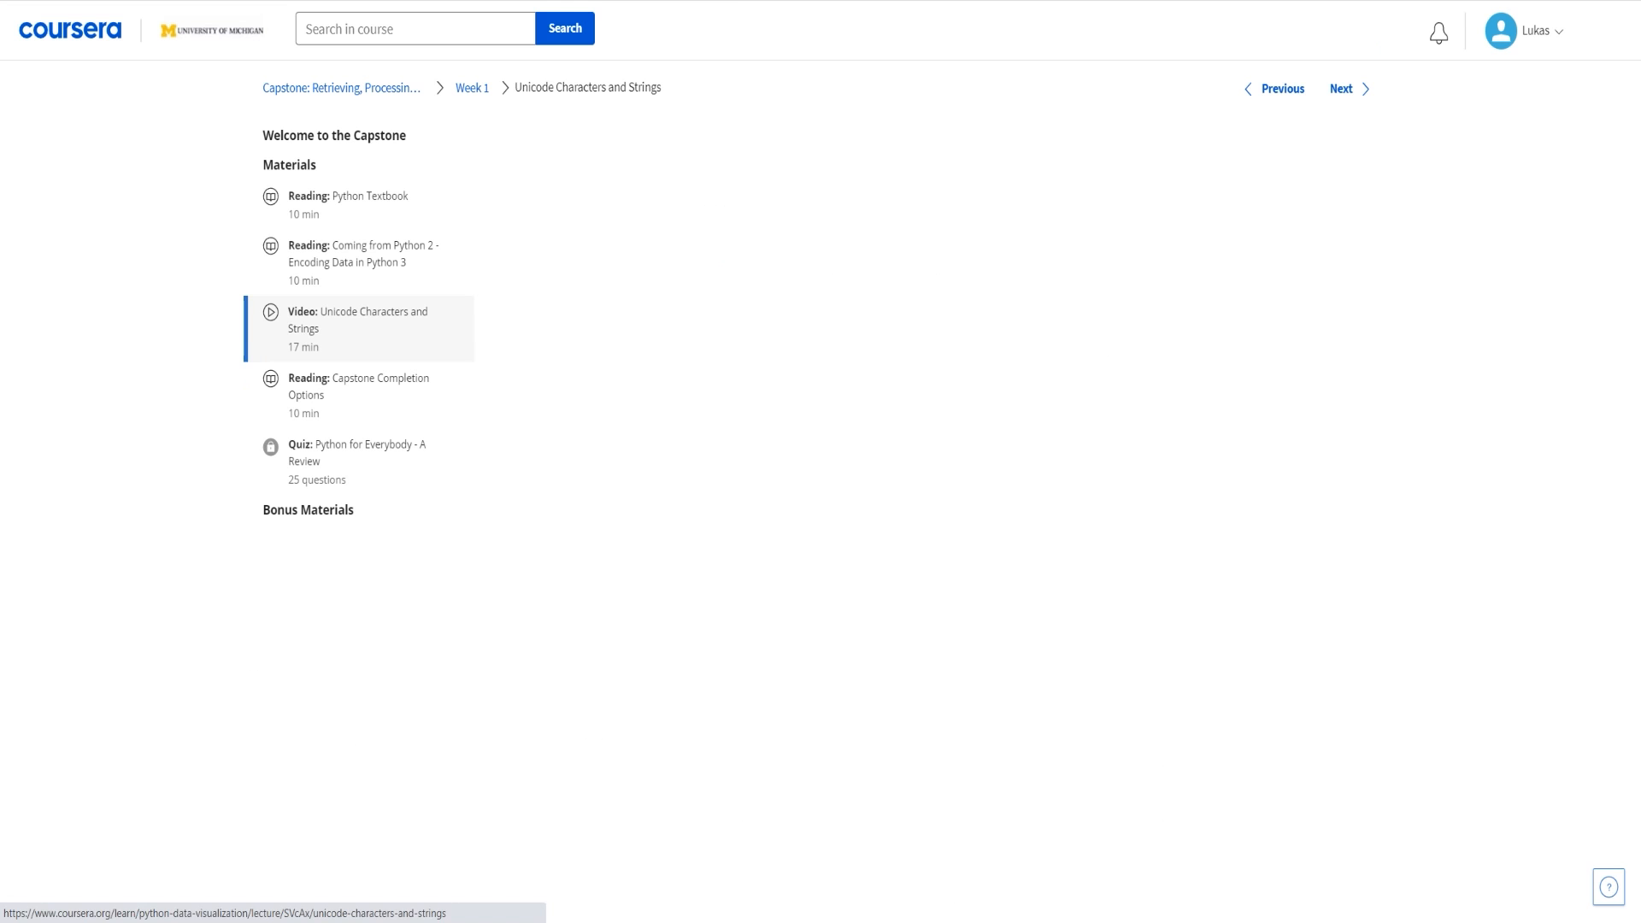
Select the 'Video: Unicode Characters and Strings' lesson from the course sidebar
click(359, 328)
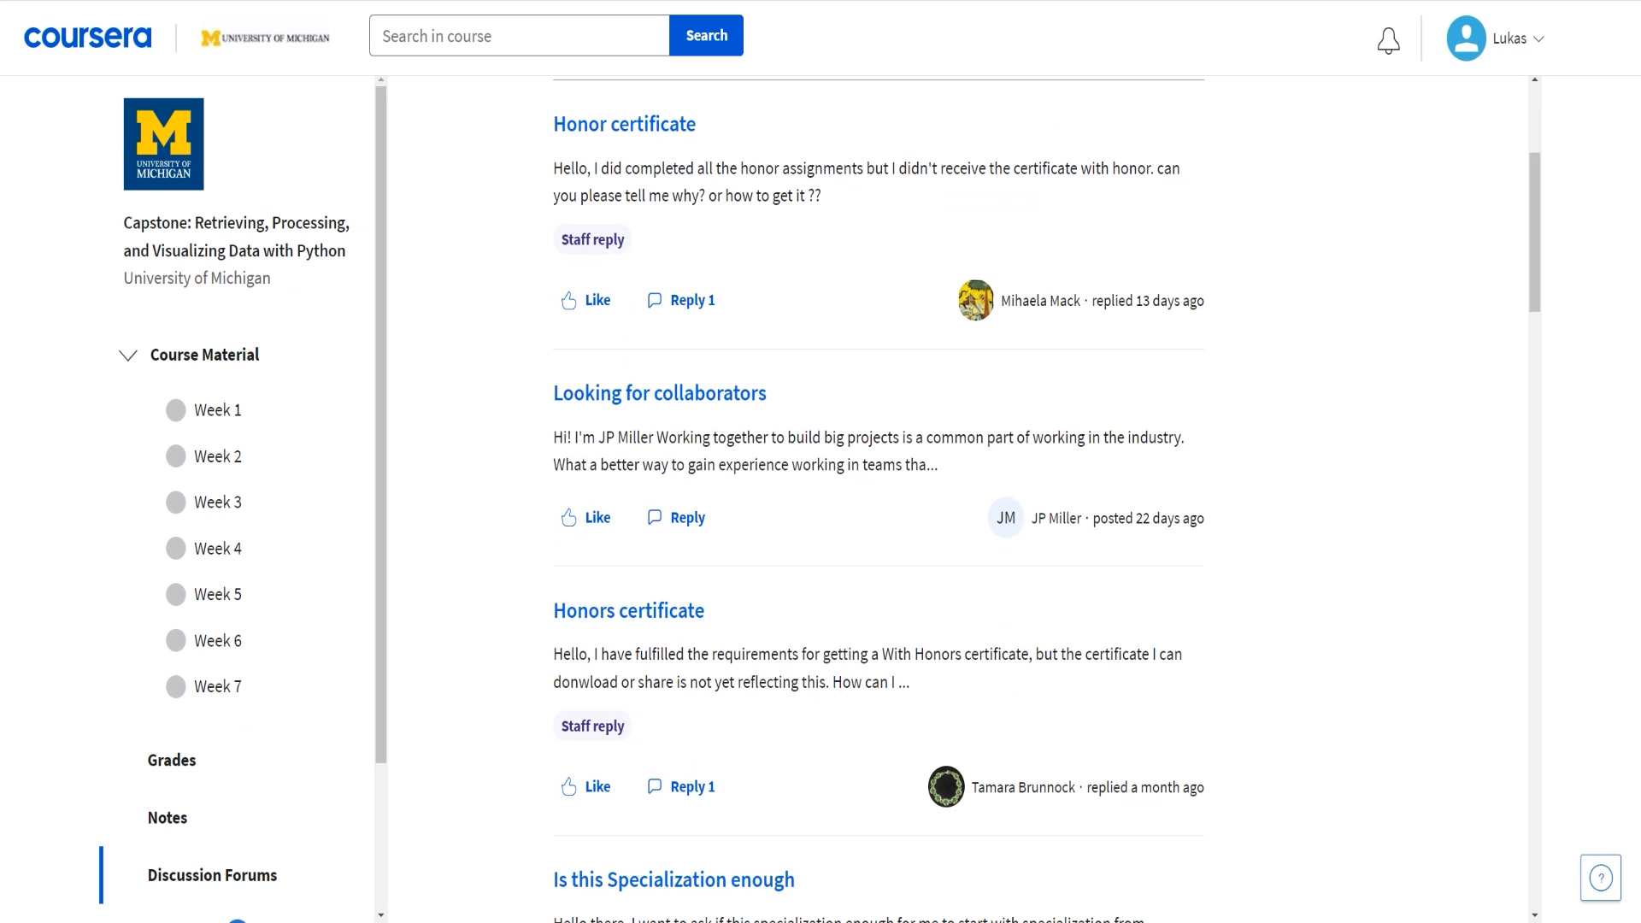
scroll(down, 3)
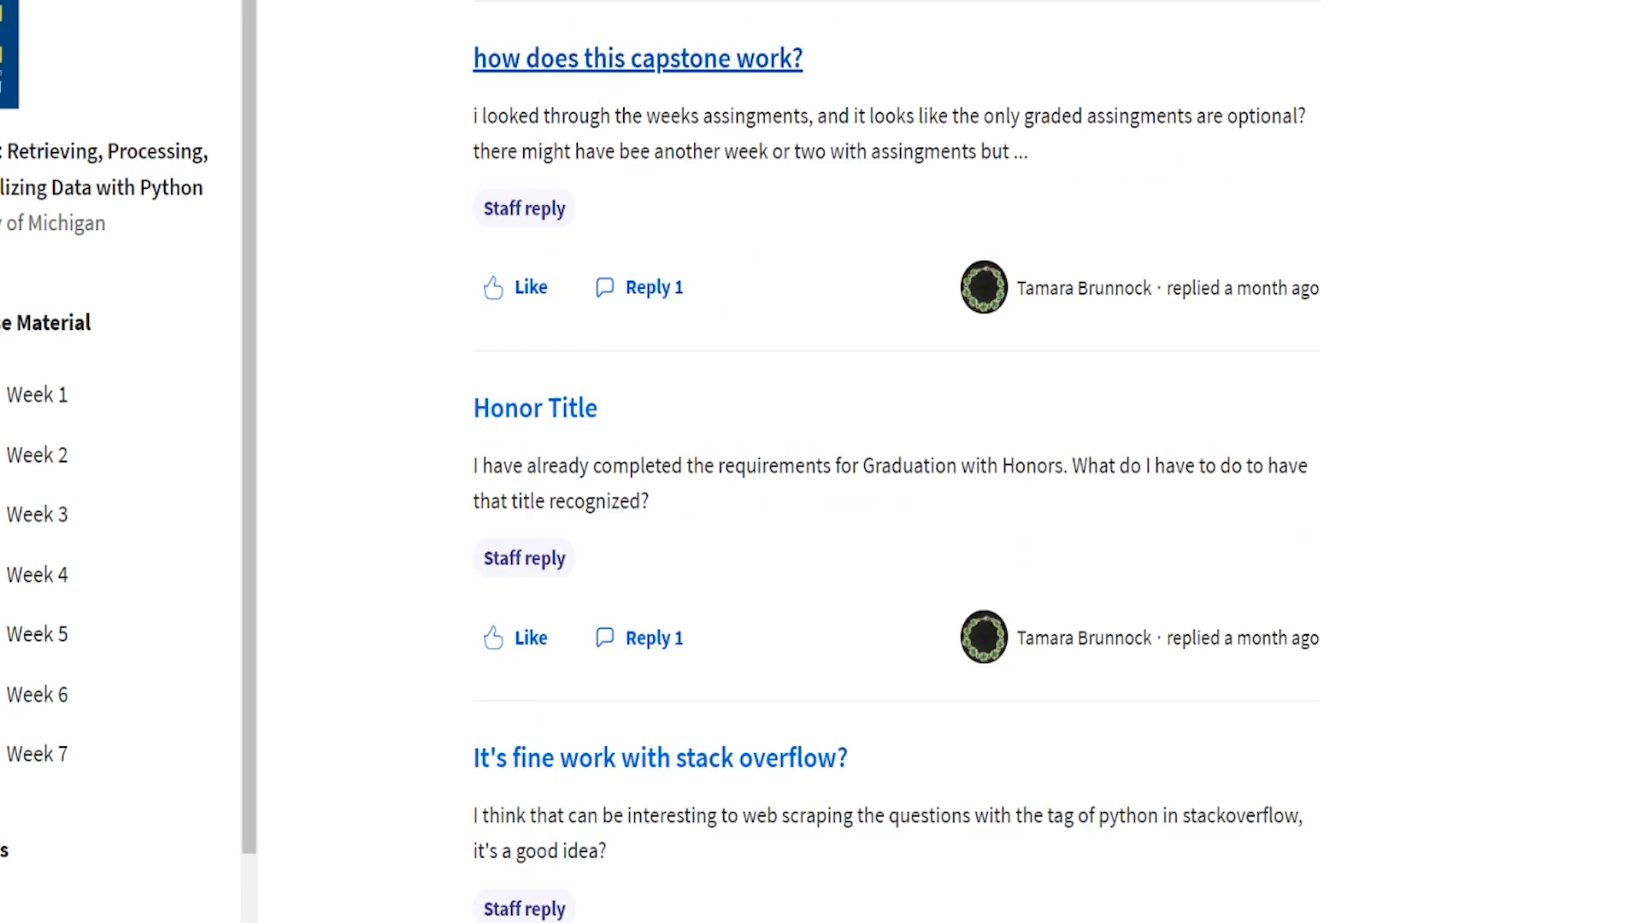
scroll(down, 3)
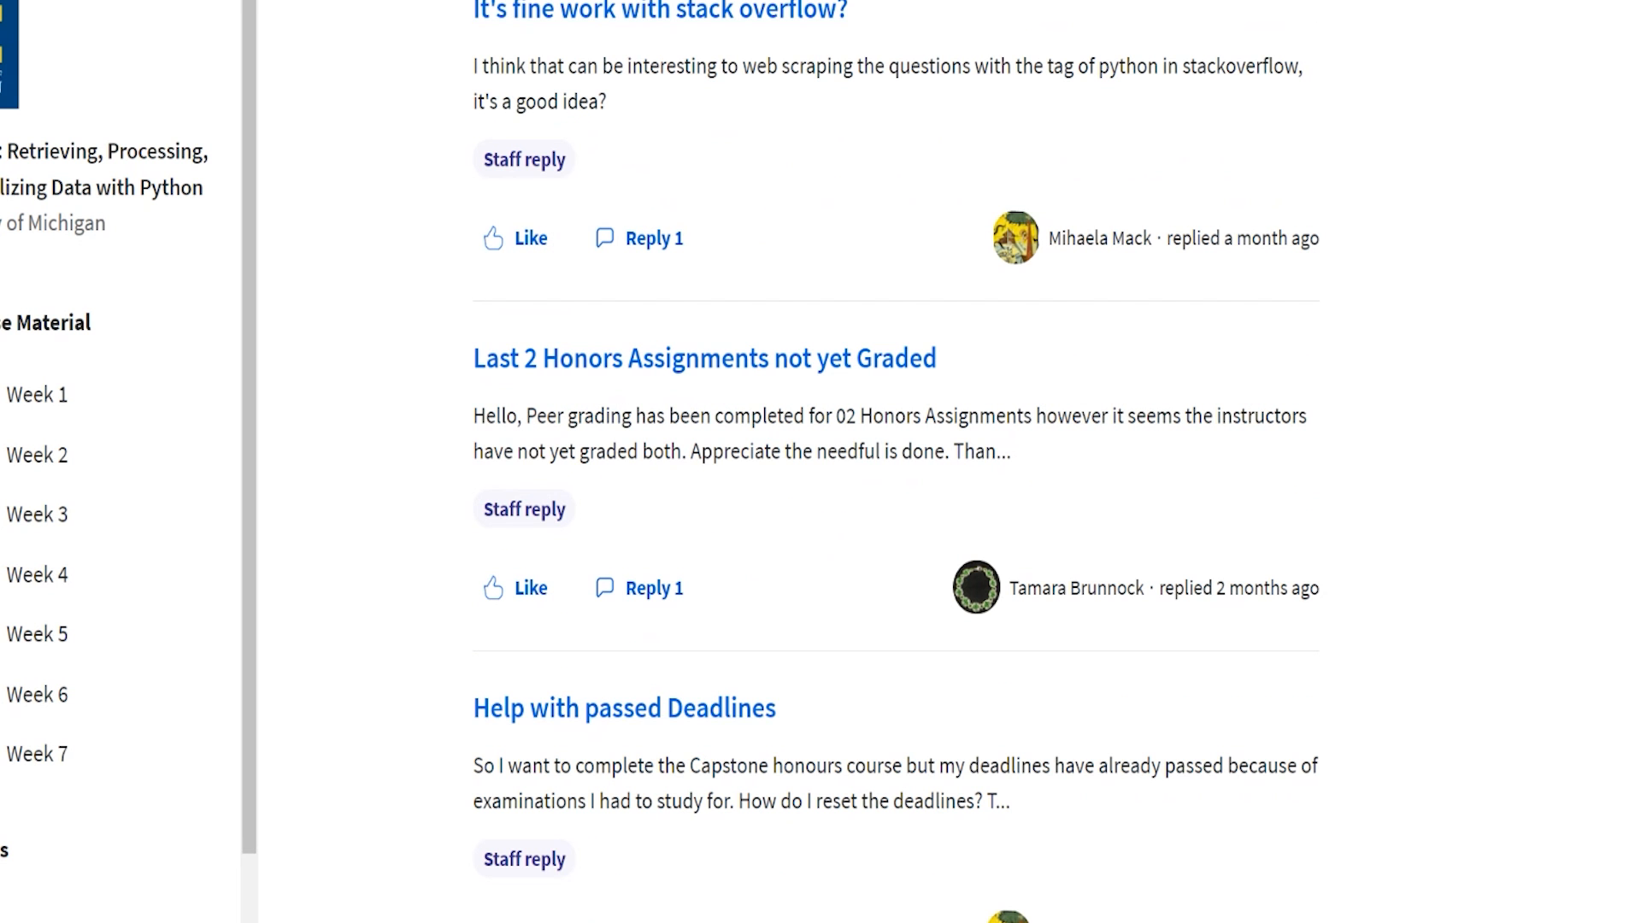
scroll(down, 3)
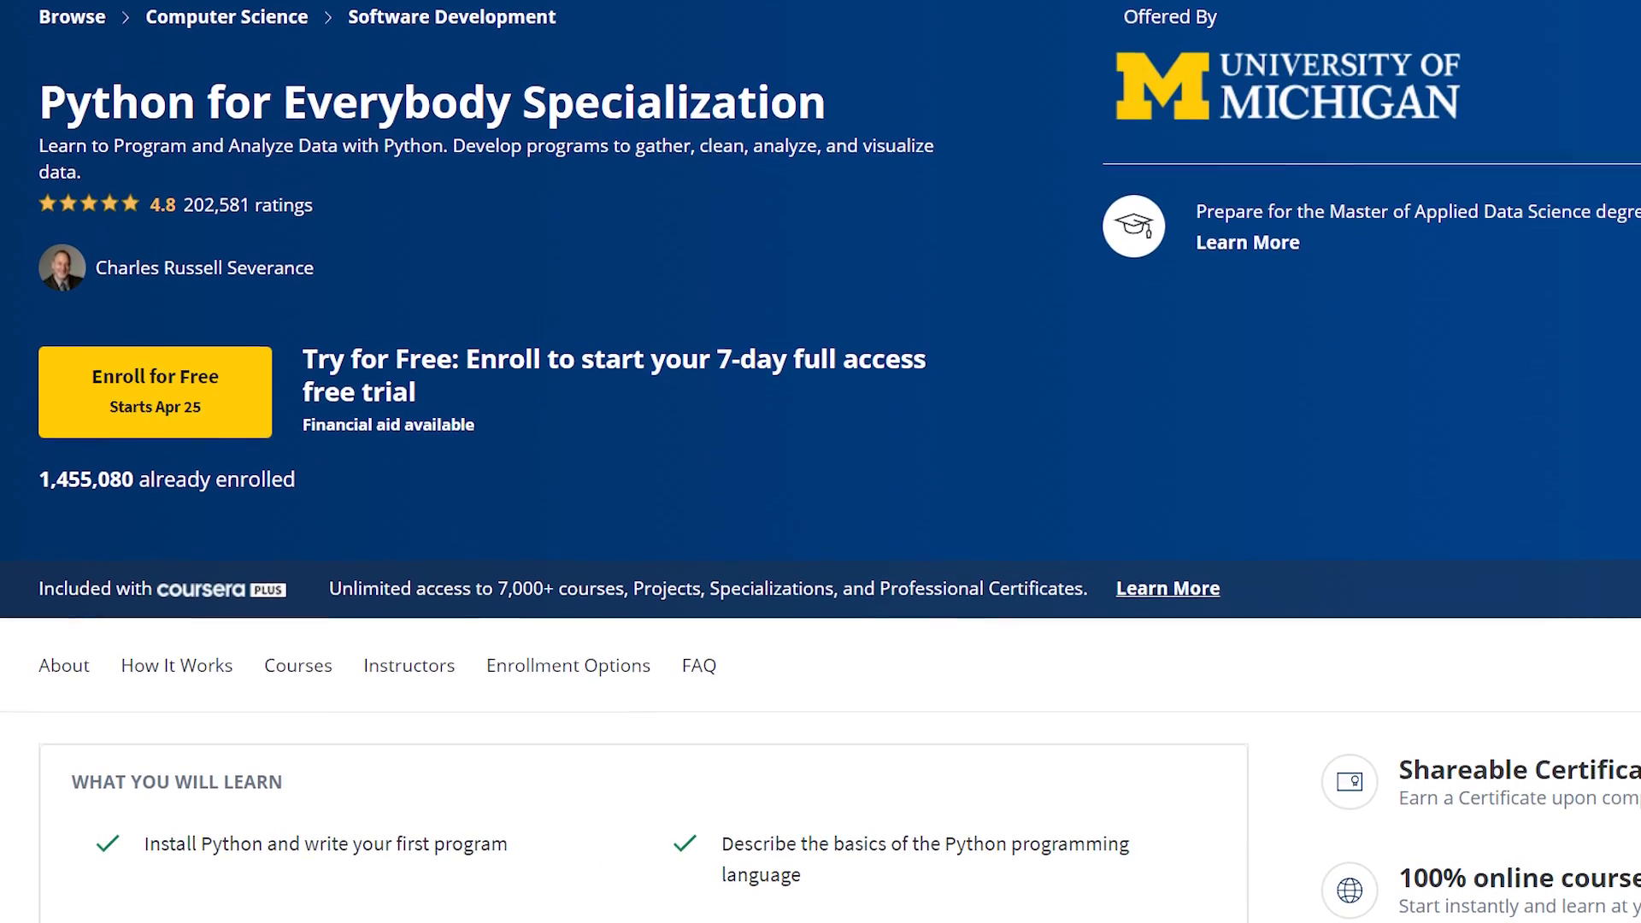
Enroll for free on the specialization and confirm Start Free Trial in the 7-day dialog
scroll(down, 3)
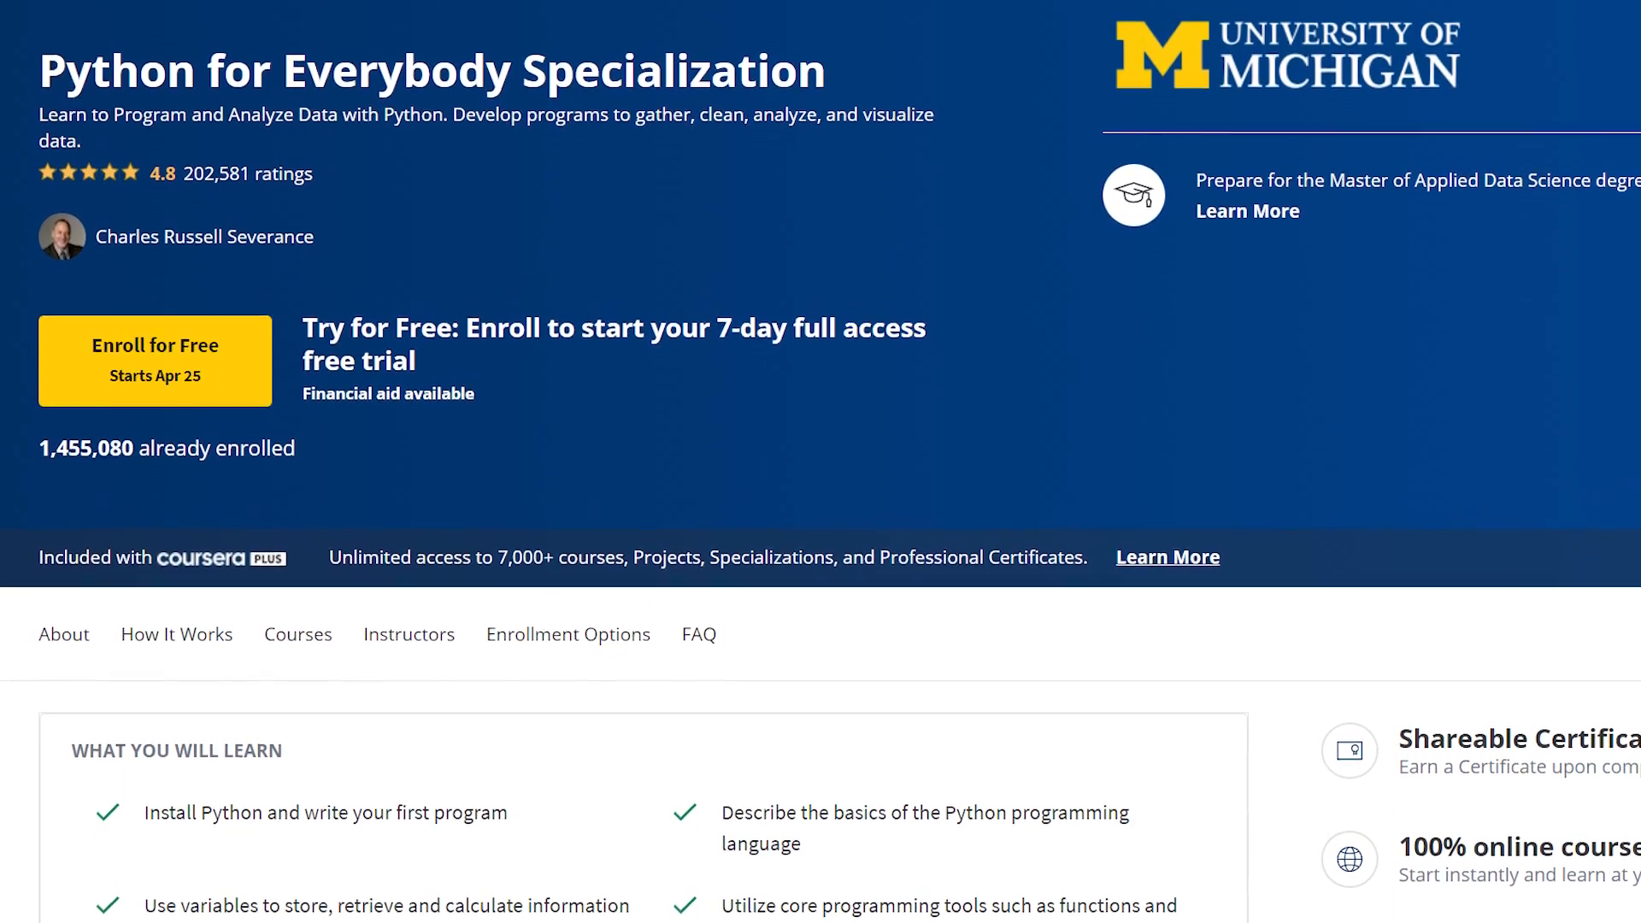
scroll(down, 3)
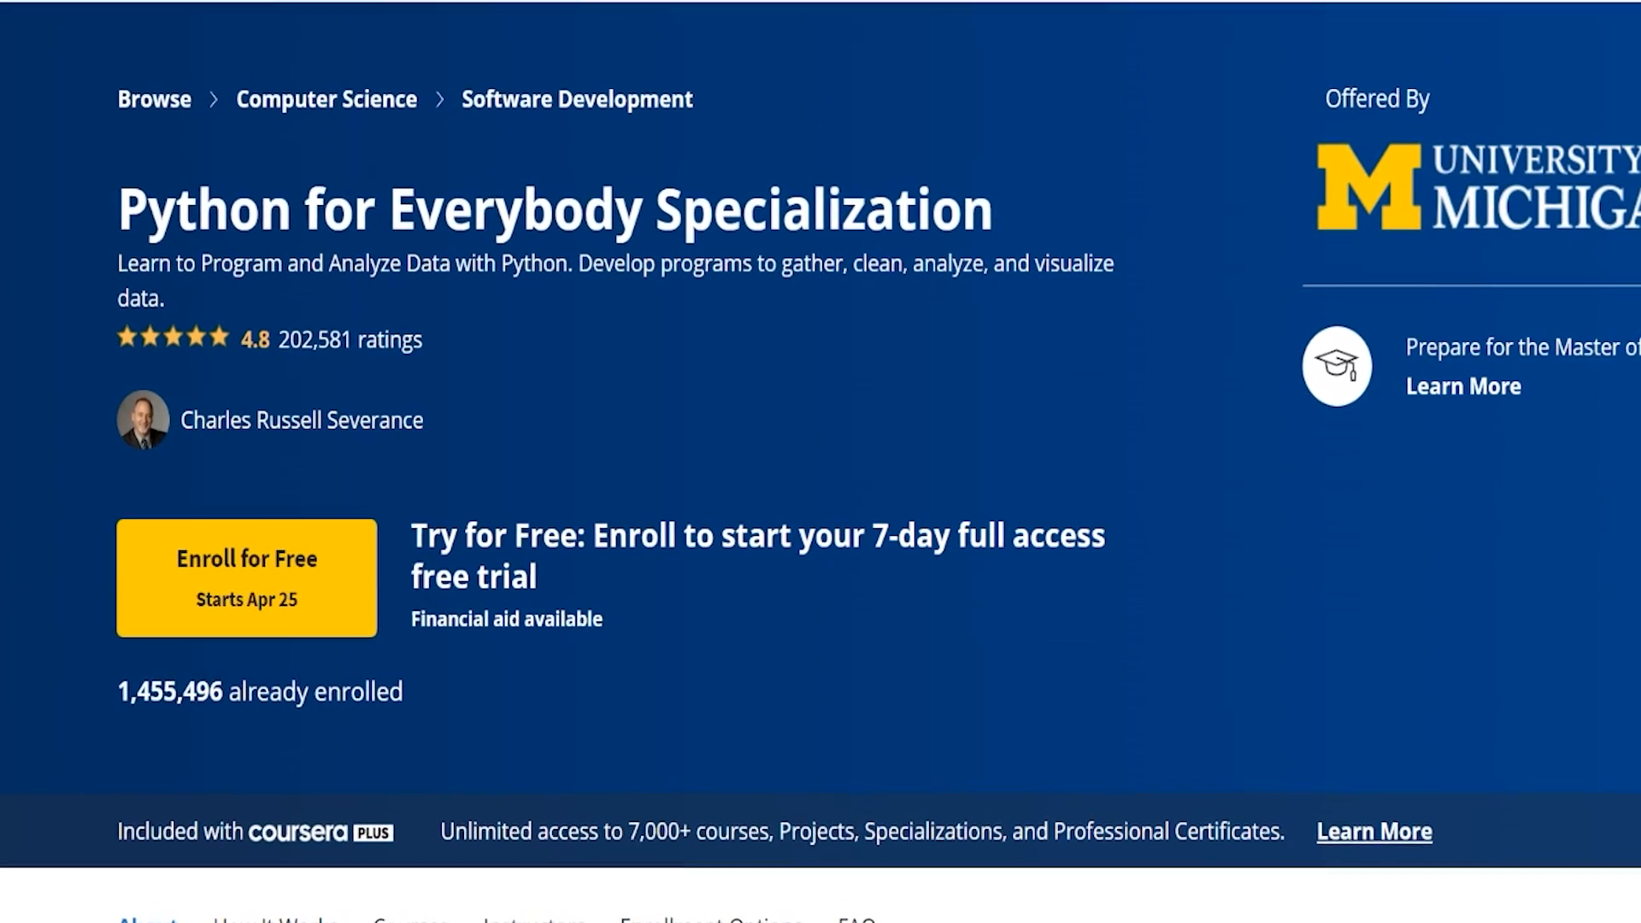
click(247, 578)
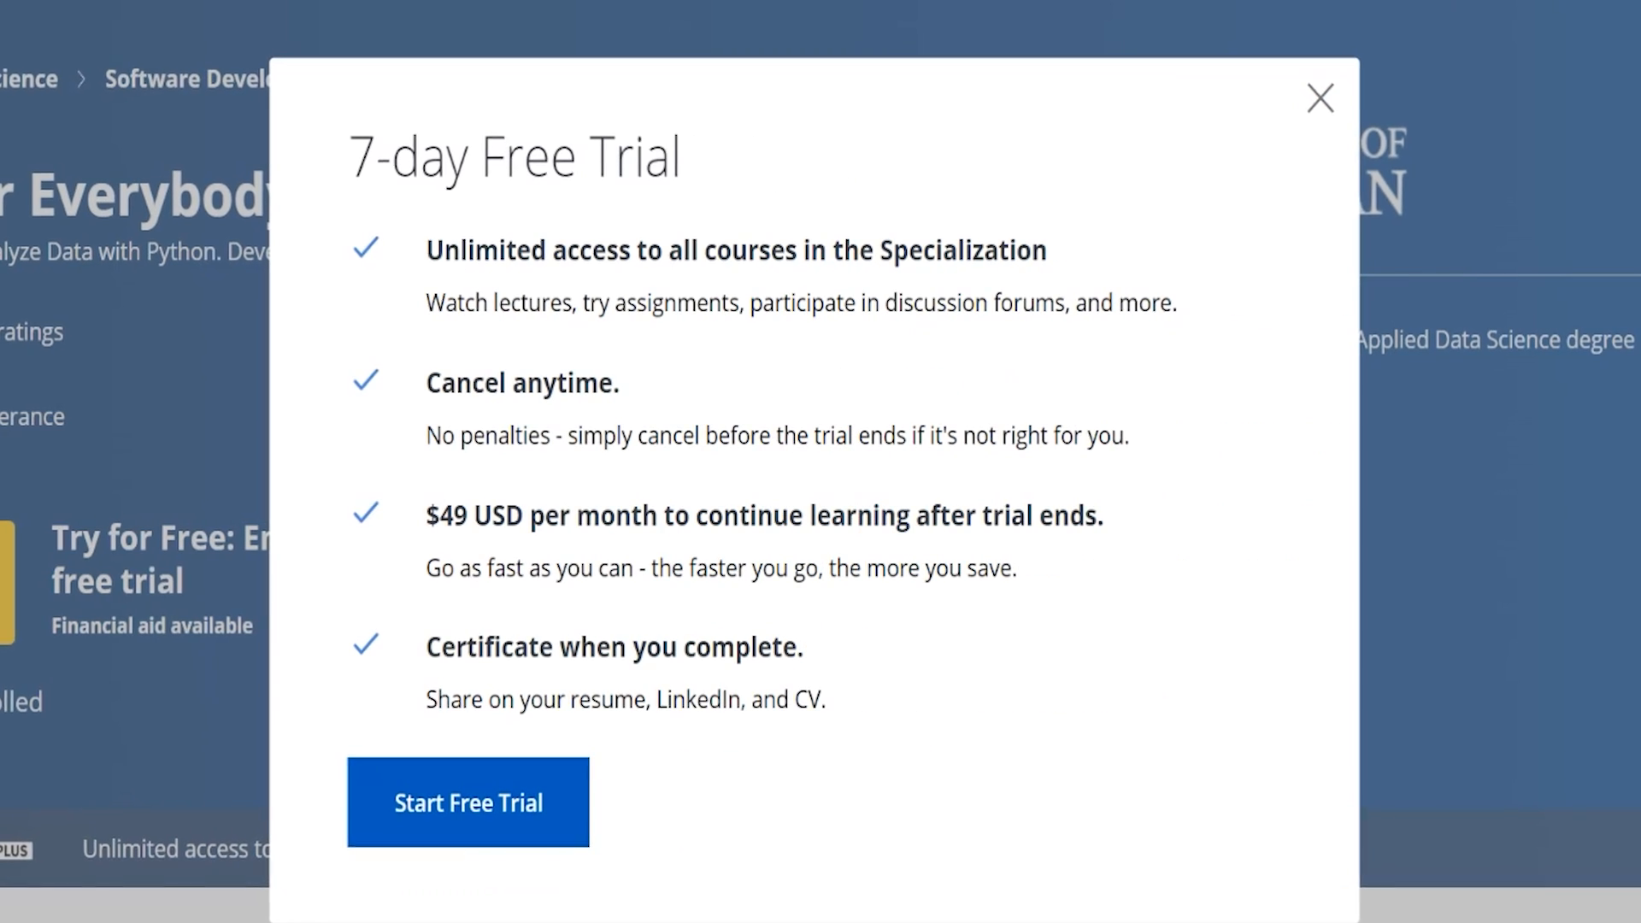
click(467, 804)
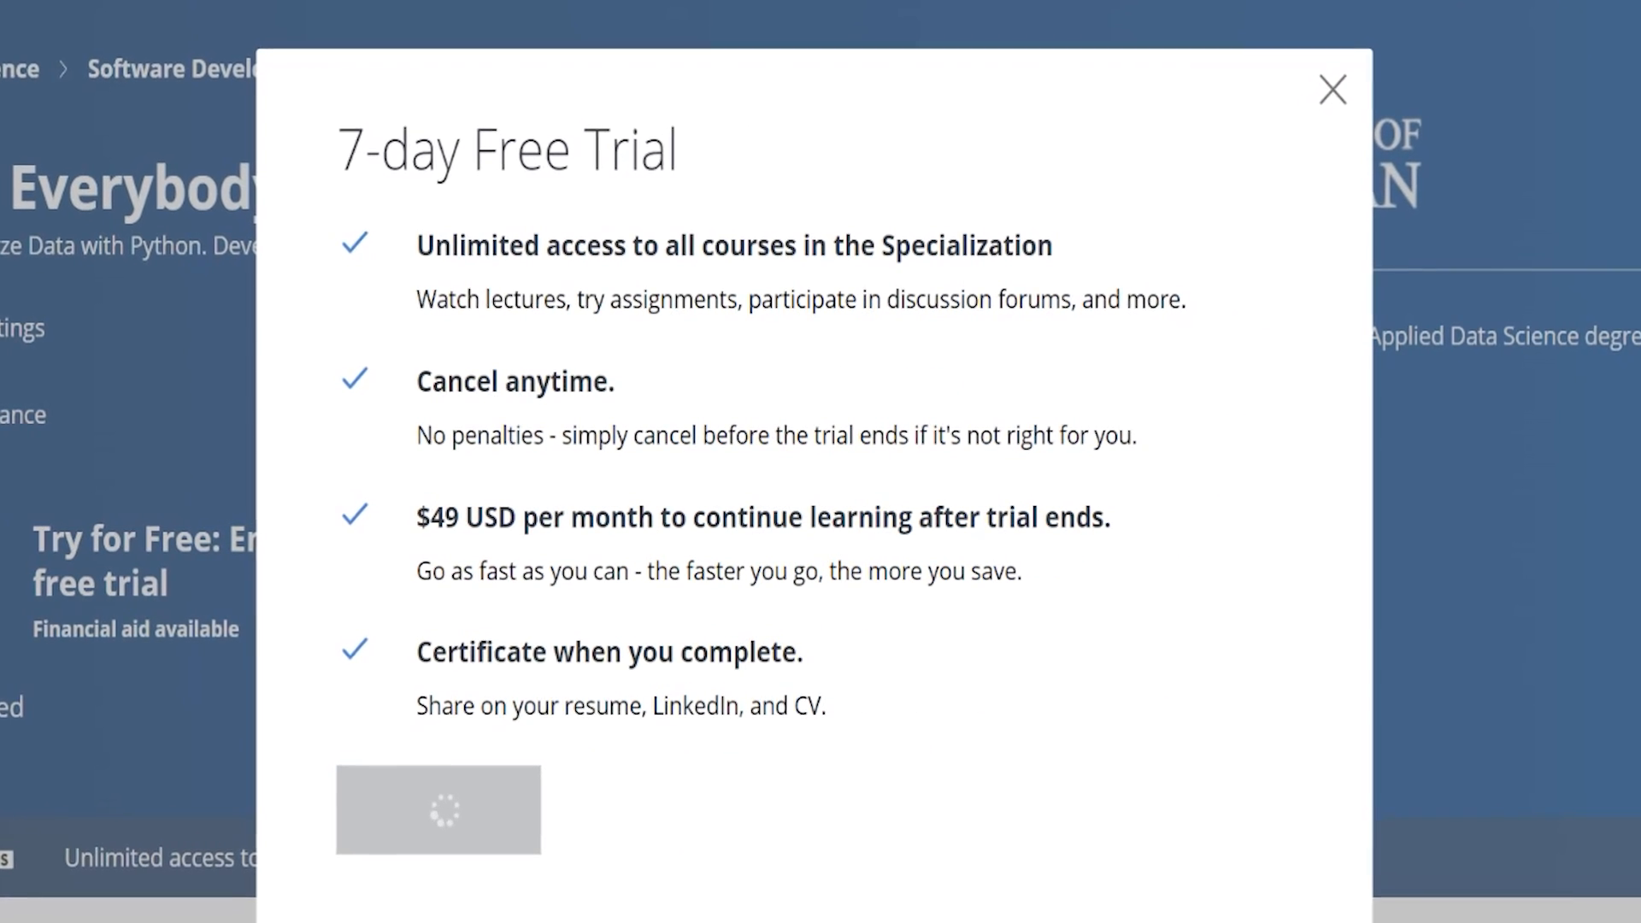